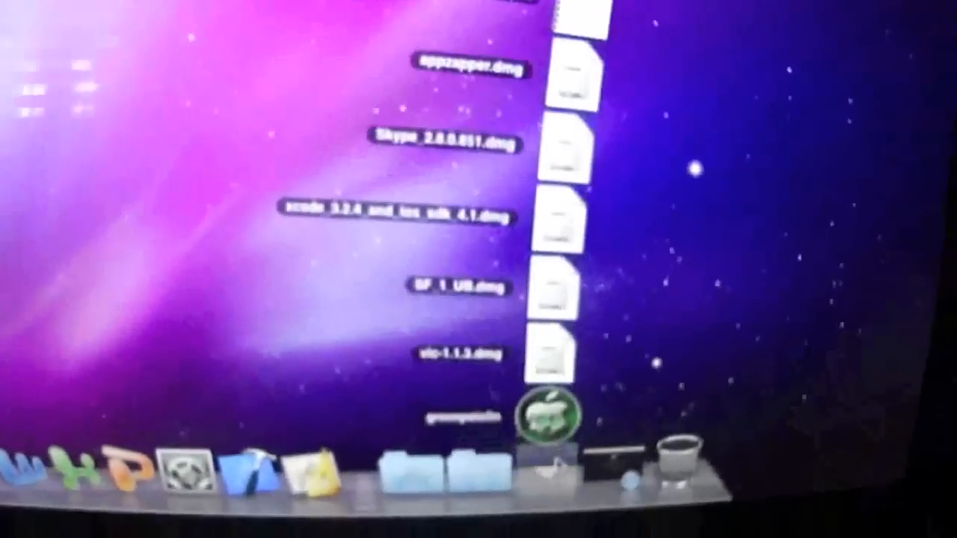
Launch greenpois0n from the Downloads stack in the Dock.
{"action": "left_click", "coordinate": [550, 419]}
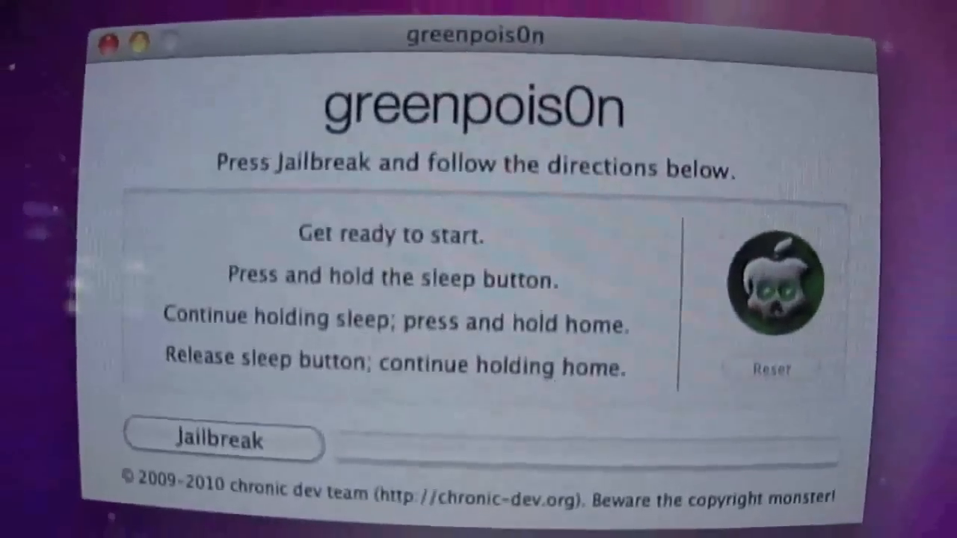